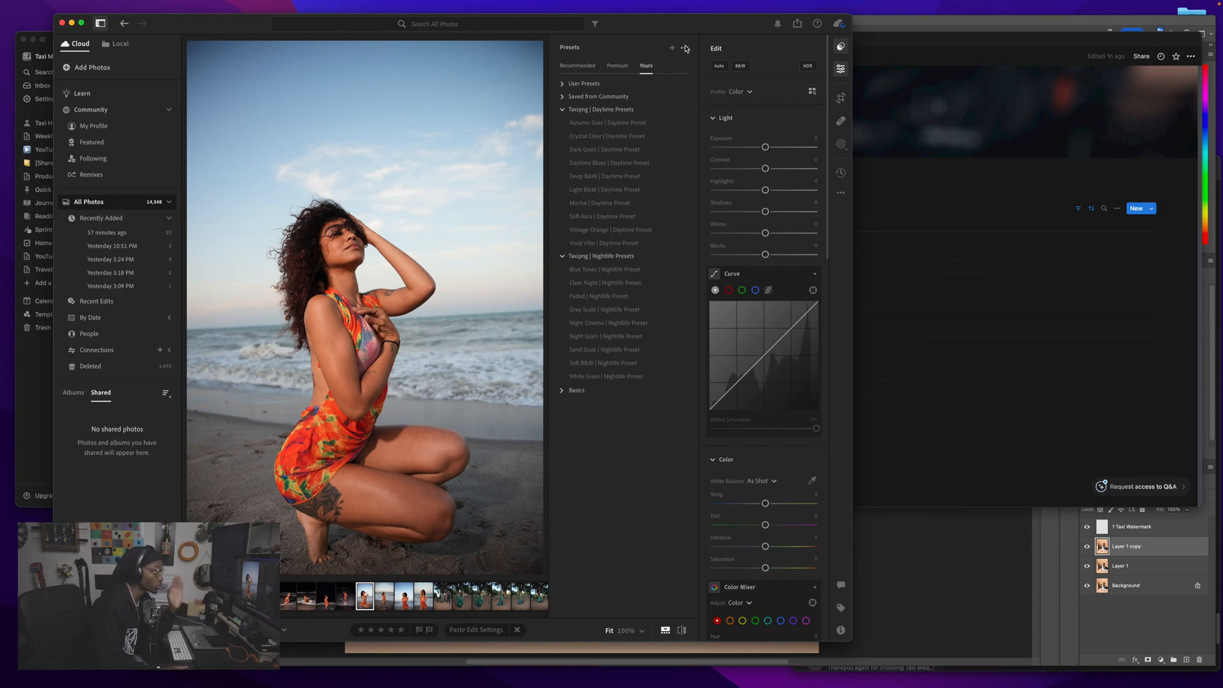
# Step: Start Import Presets from the Presets panel's options menu
pyautogui.click(683, 45)
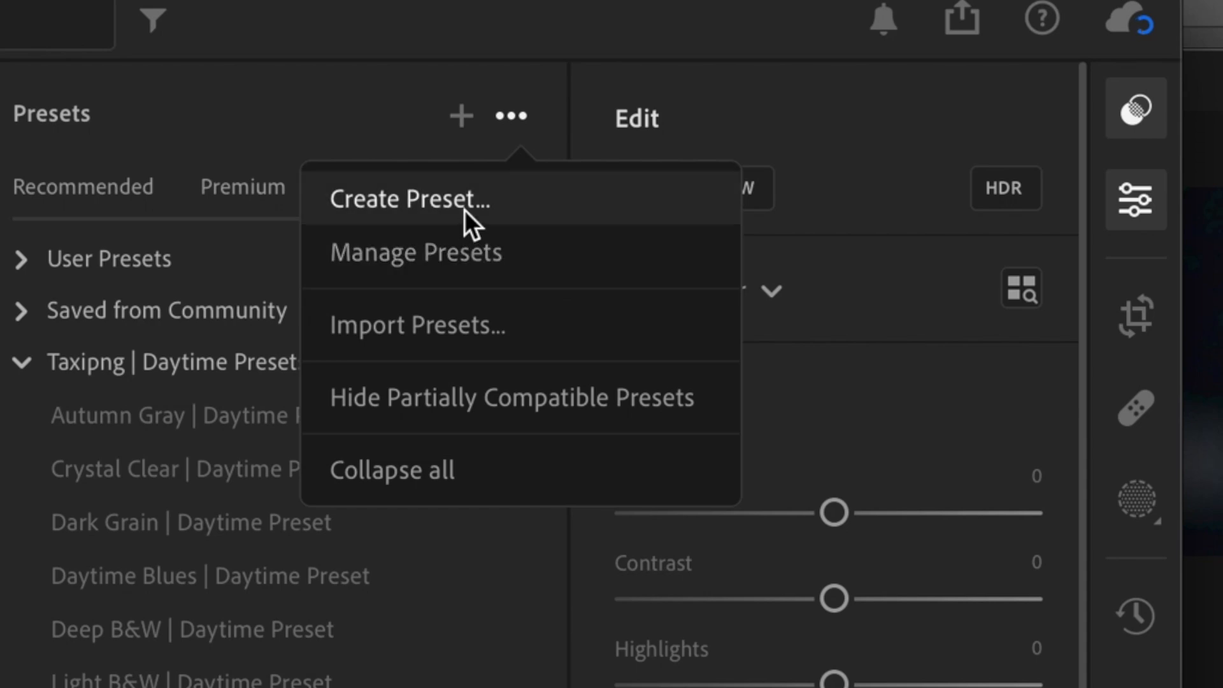
pyautogui.moveTo(469, 270)
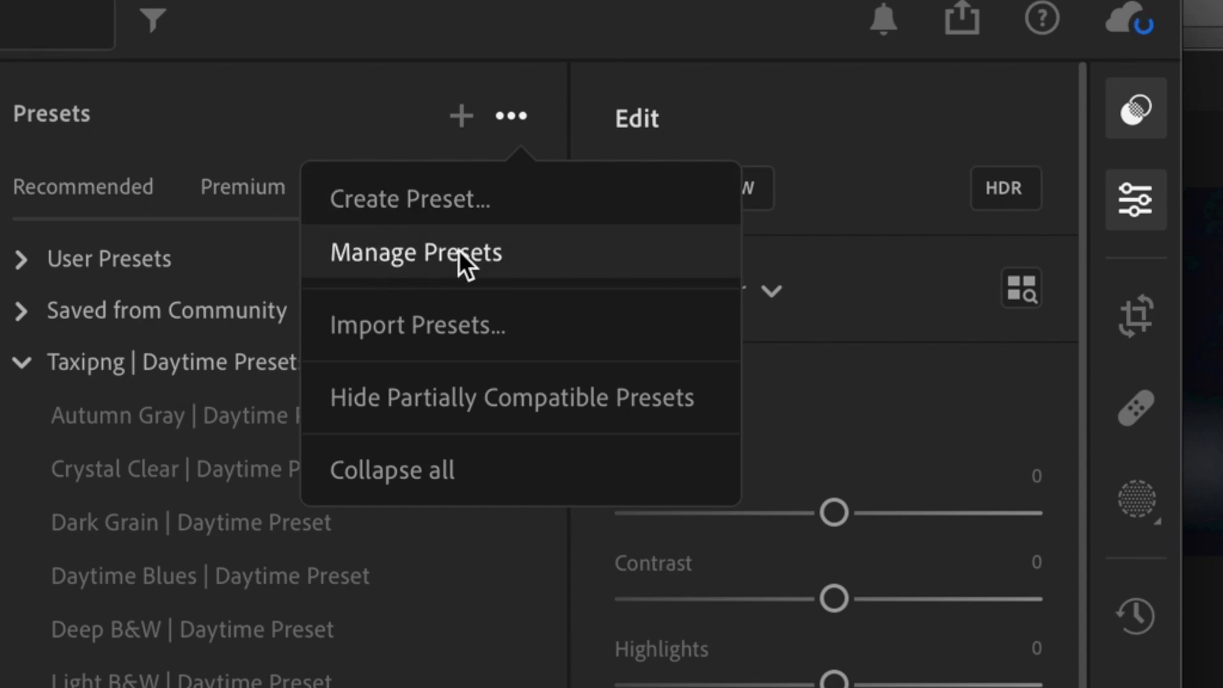
pyautogui.click(357, 187)
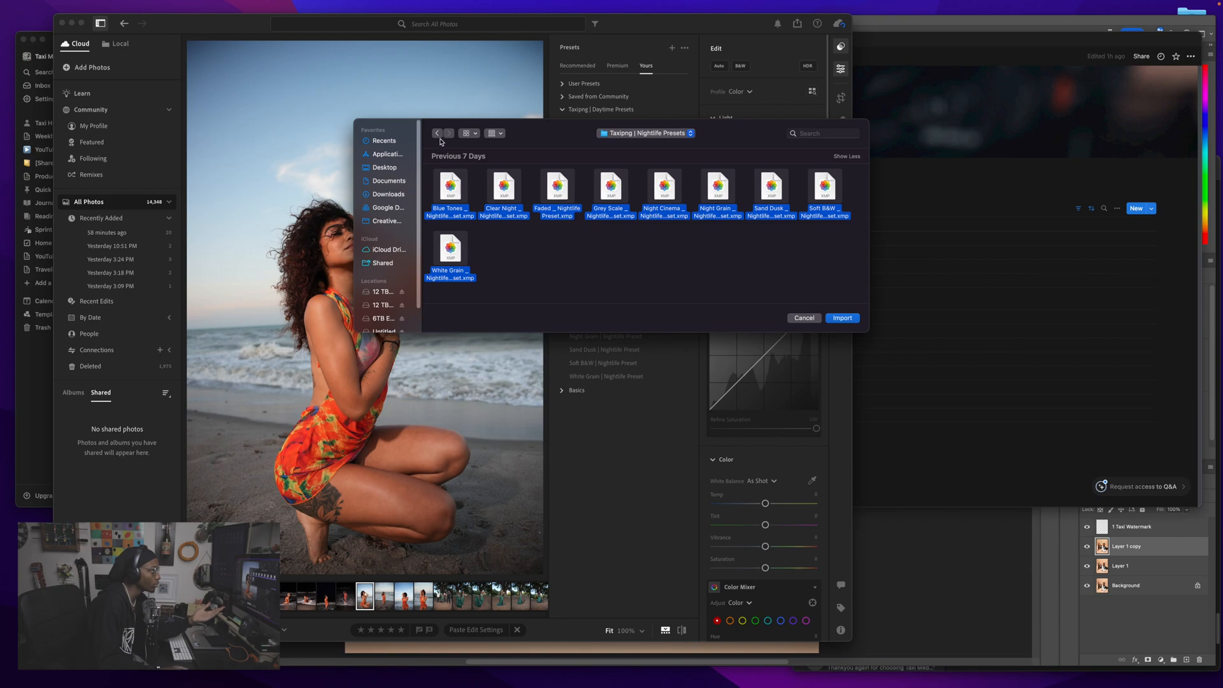
# Step: Navigate from Taxipng Nightlife Presets back to the parent folder and into Daytime Presets
pyautogui.click(437, 134)
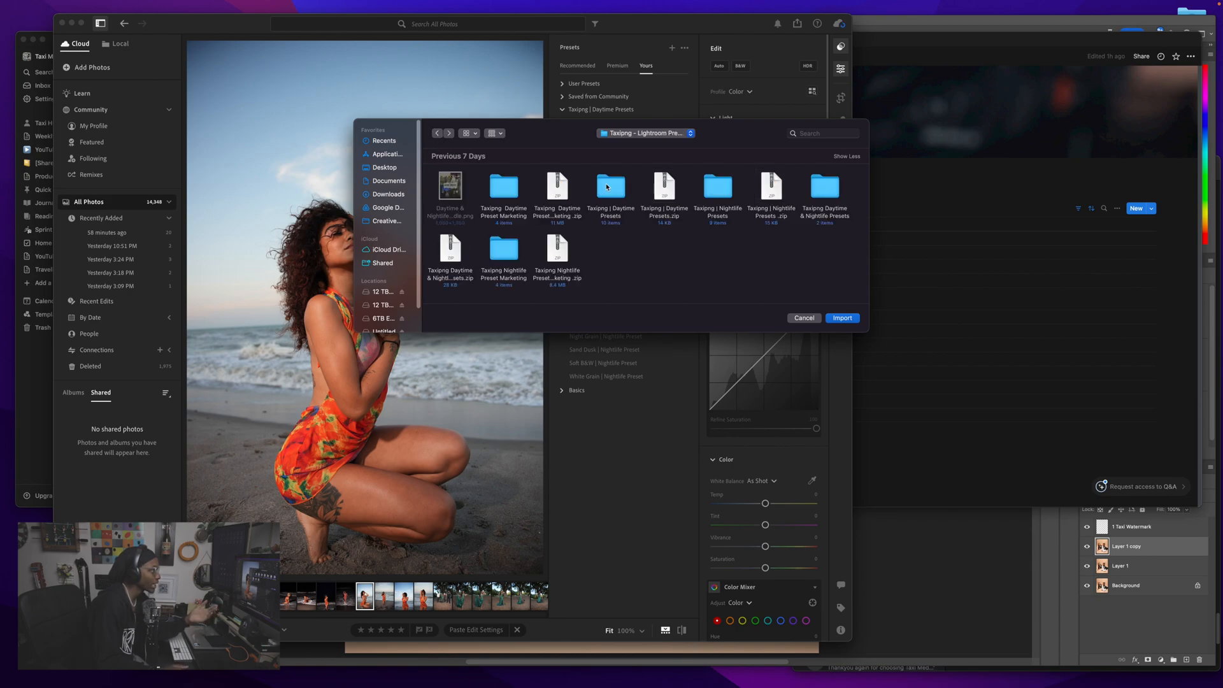
pyautogui.click(611, 187)
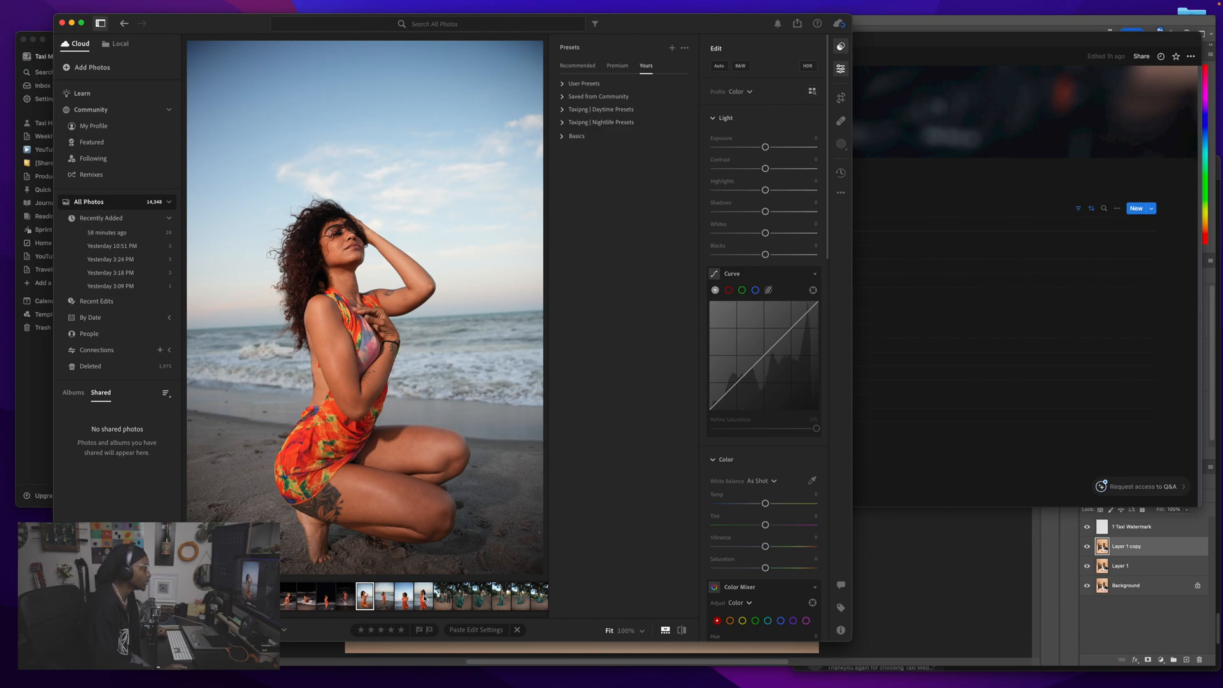
# Step: Select the next beach portrait in the filmstrip with the Taxipng groups collapsed
pyautogui.click(433, 599)
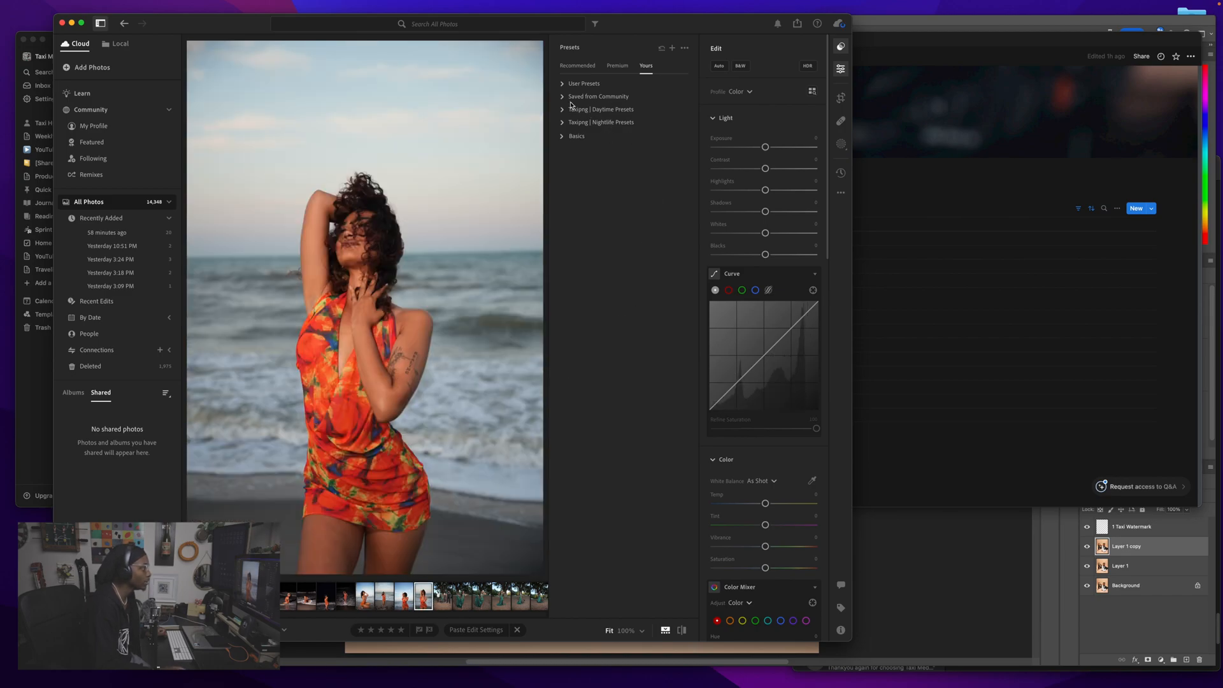